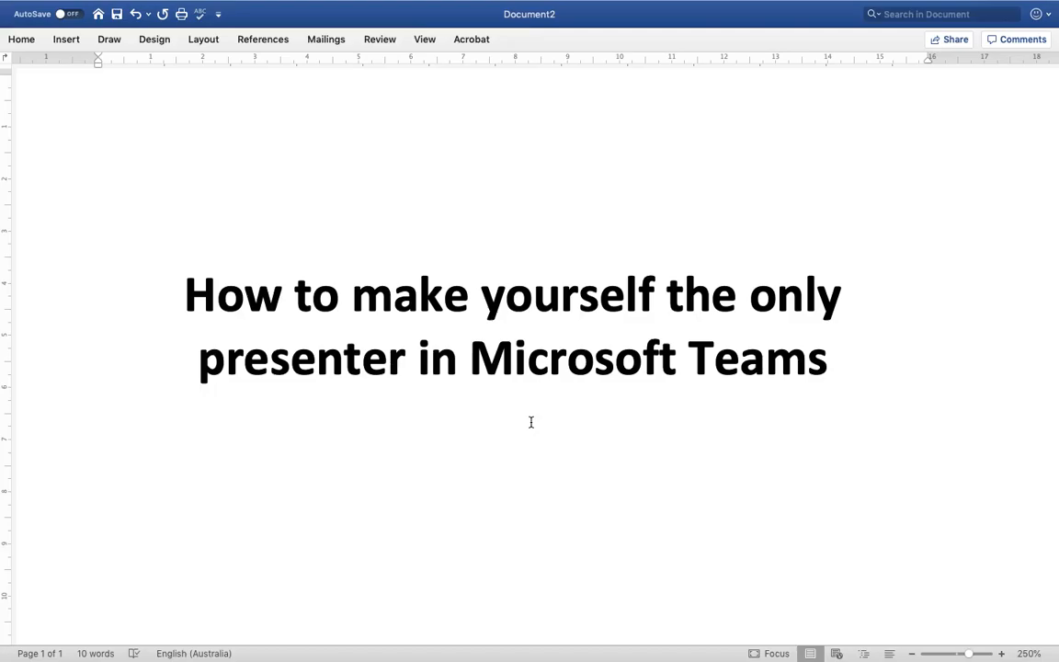
Leave the Word title page and show the overview of open Word and Teams windows.
{"action": "left_click", "coordinate": [512, 169]}
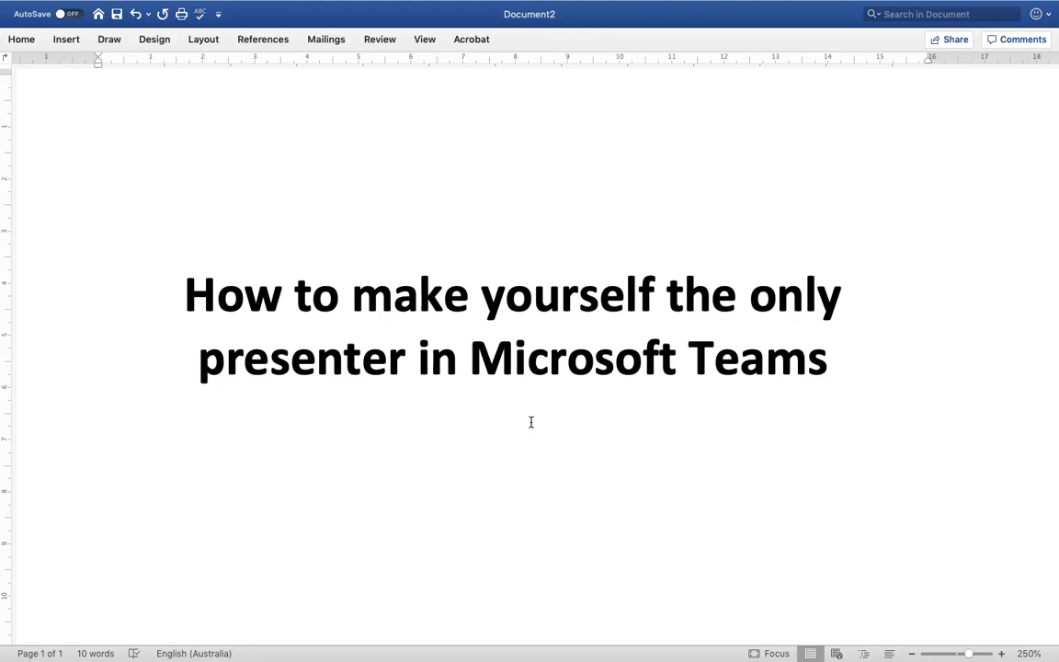
{"action": "left_click", "coordinate": [513, 169]}
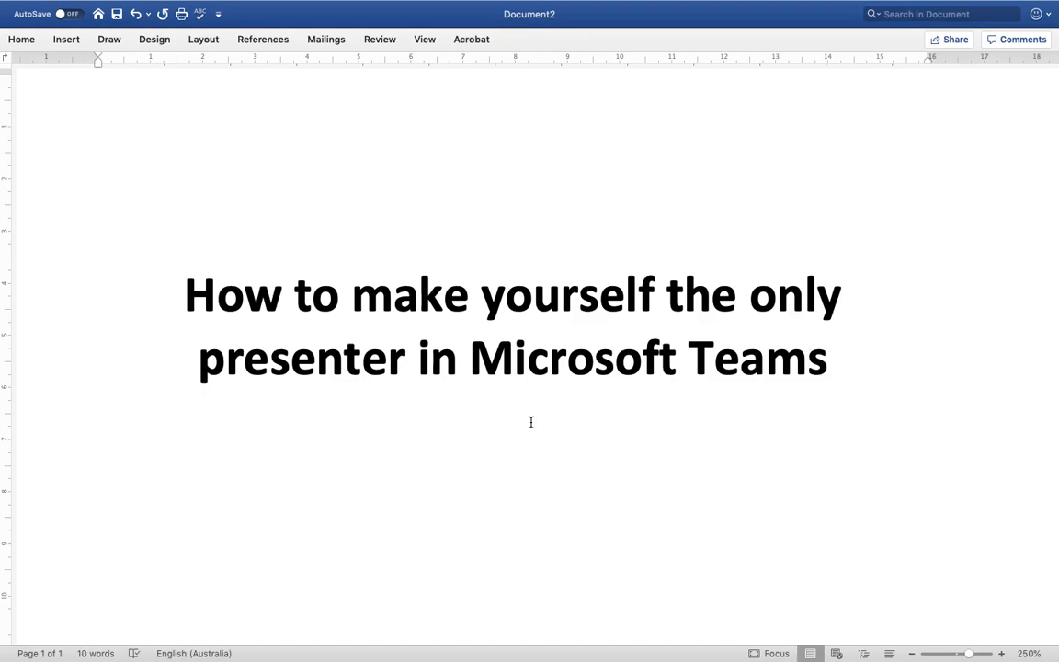
{"action": "left_click", "coordinate": [513, 169]}
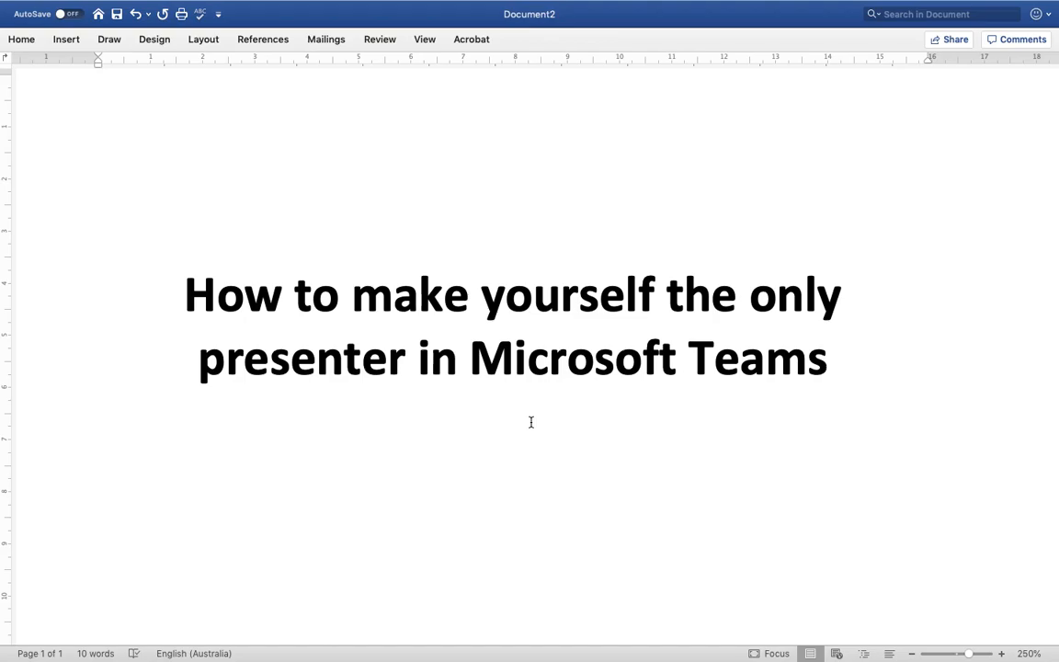
{"action": "left_click", "coordinate": [513, 169]}
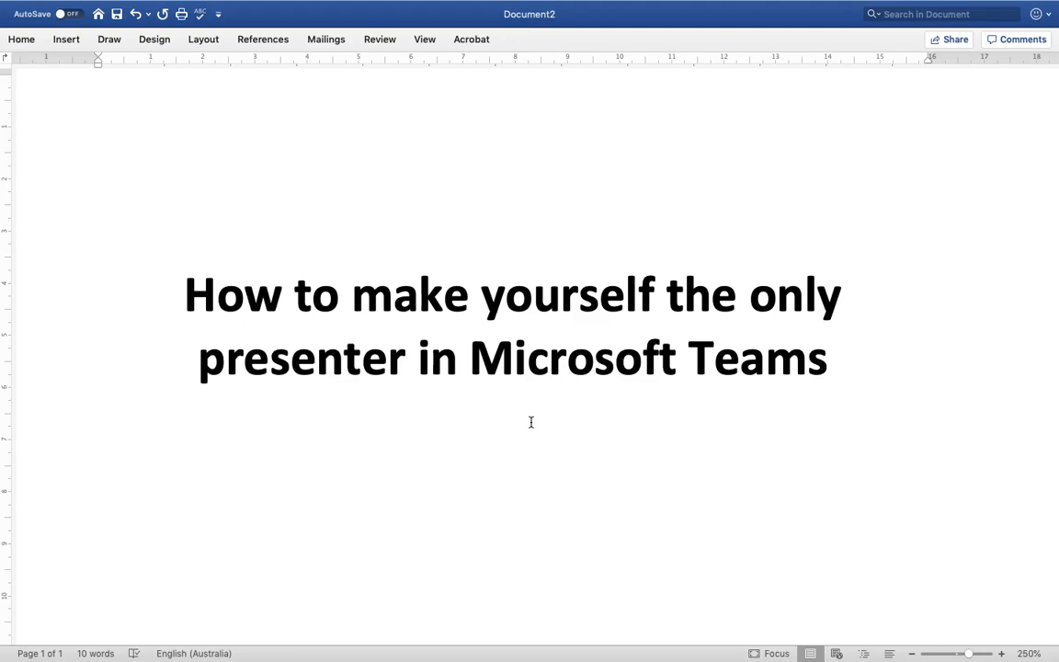
{"action": "left_click", "coordinate": [513, 167]}
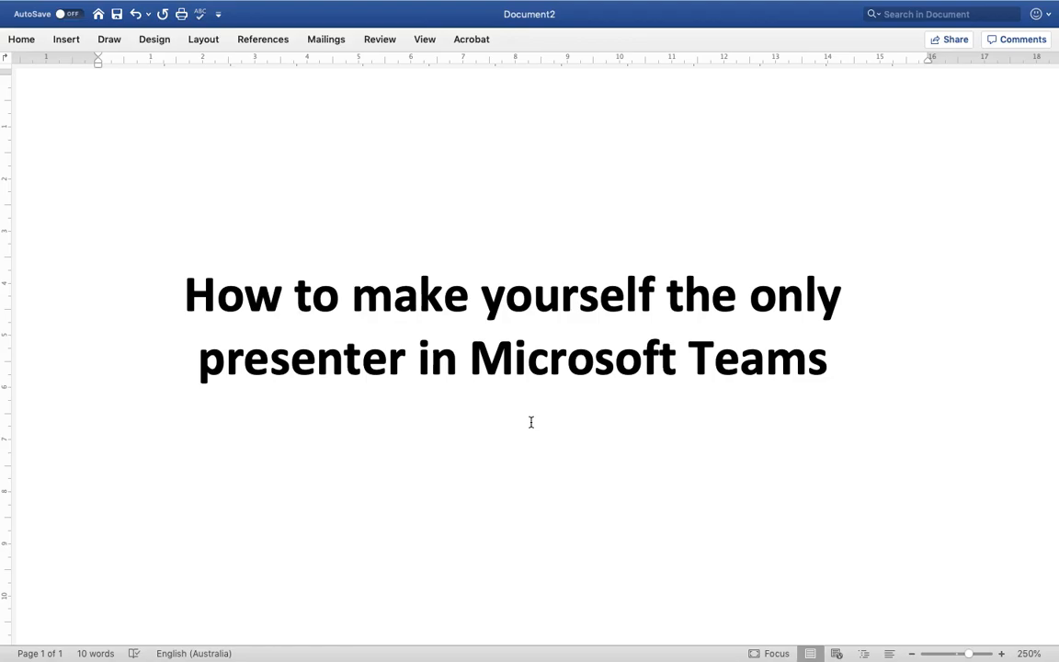
{"action": "left_click", "coordinate": [513, 169]}
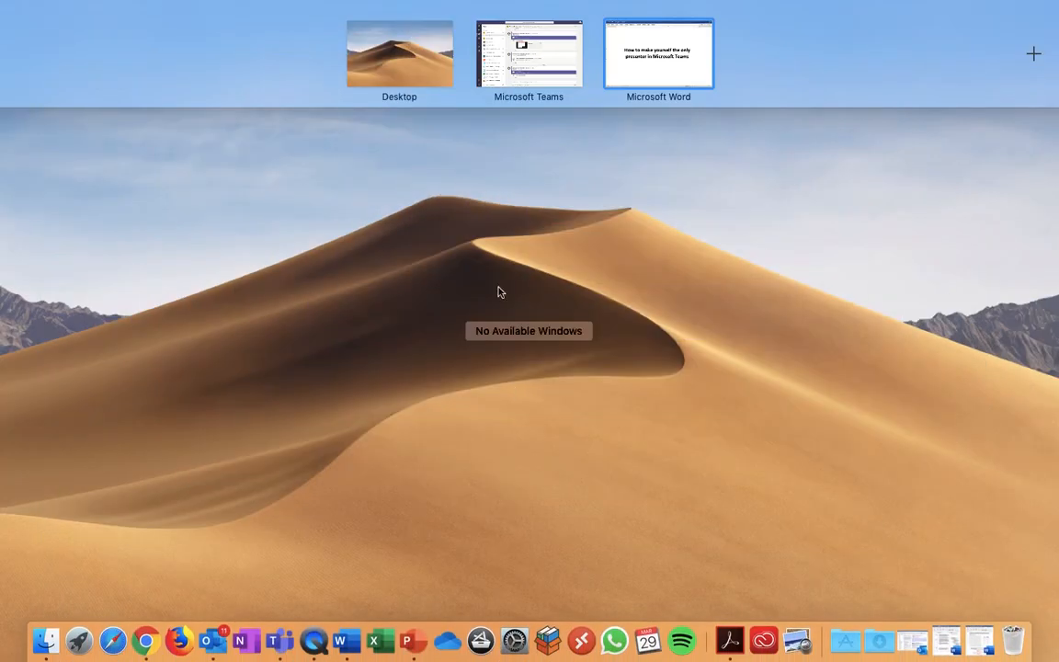
Switch to Teams and start a Meet now in the General channel with the camera off.
{"action": "left_click", "coordinate": [530, 51]}
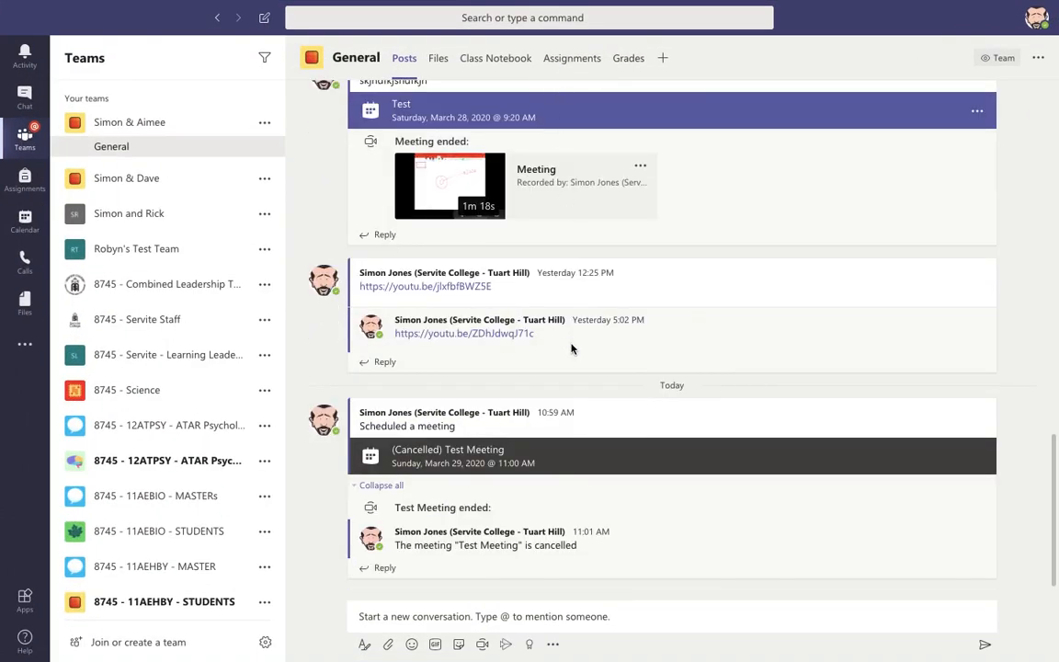
{"action": "mouse_move", "coordinate": [570, 350]}
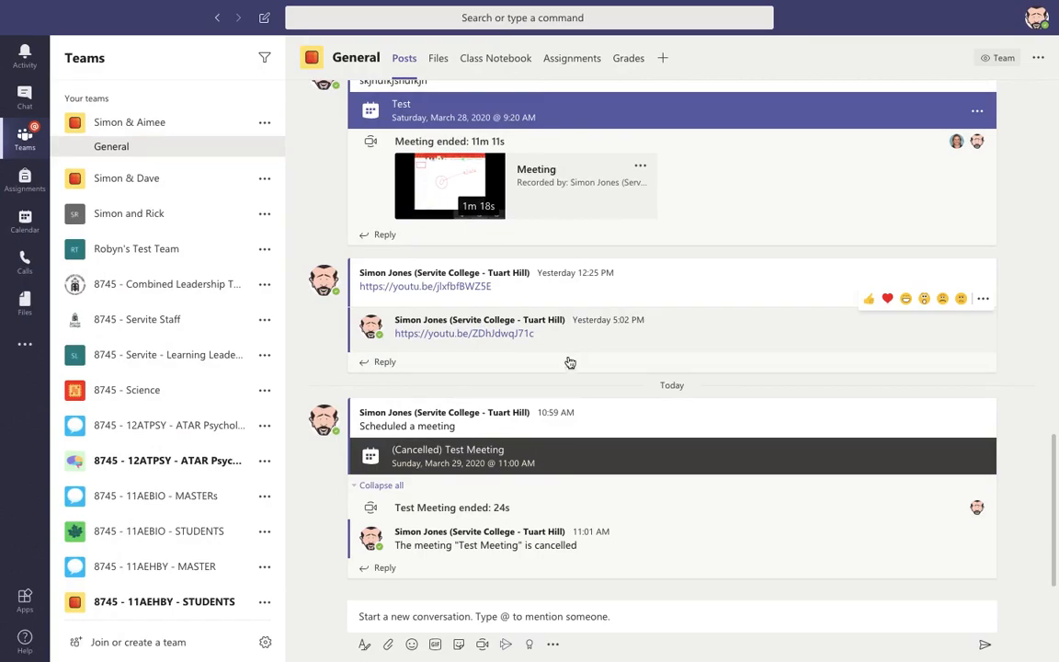
{"action": "mouse_move", "coordinate": [511, 597]}
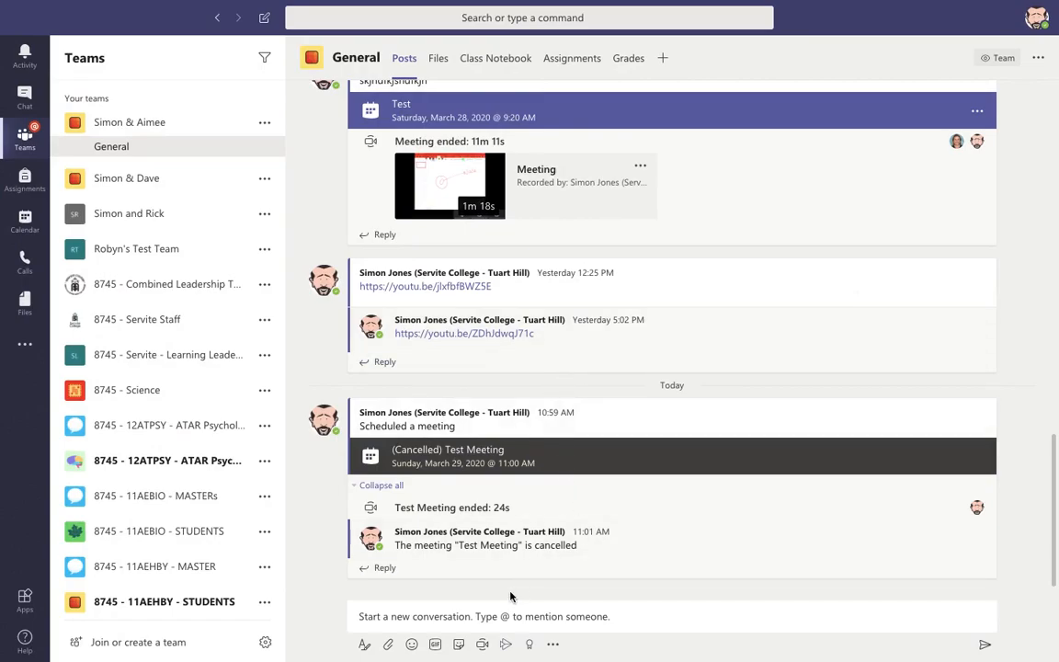
{"action": "mouse_move", "coordinate": [482, 643]}
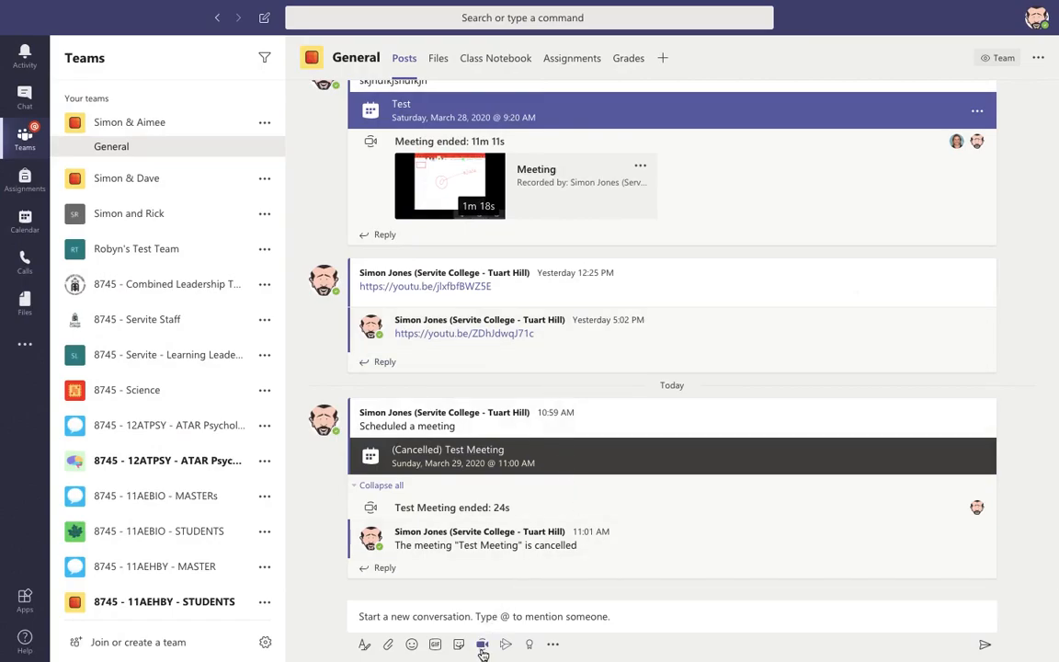
{"action": "mouse_move", "coordinate": [481, 643]}
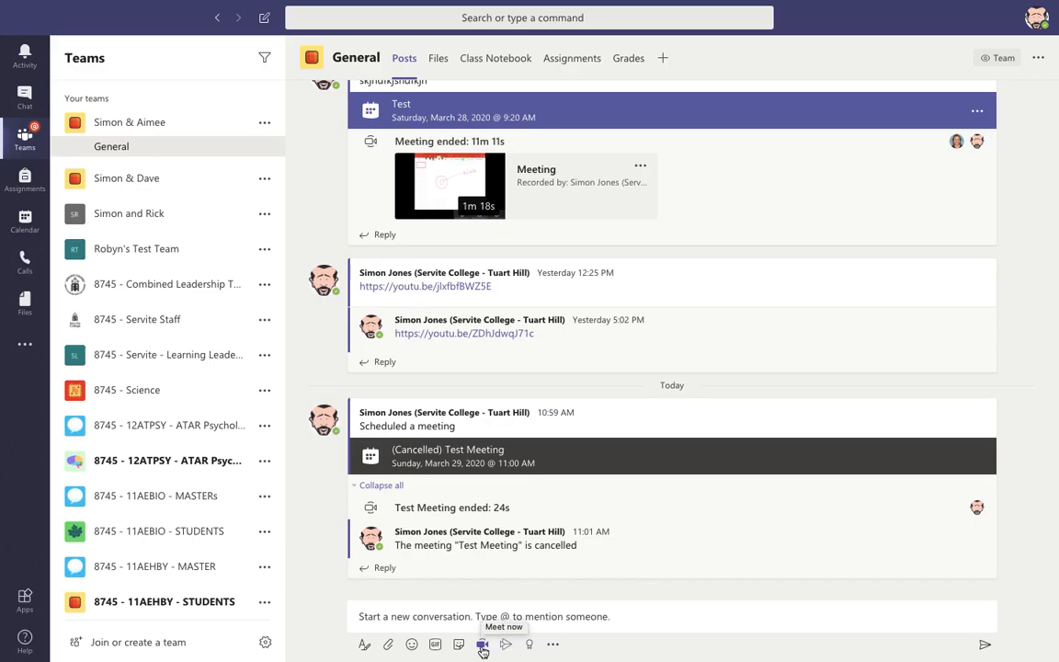
{"action": "left_click", "coordinate": [482, 644]}
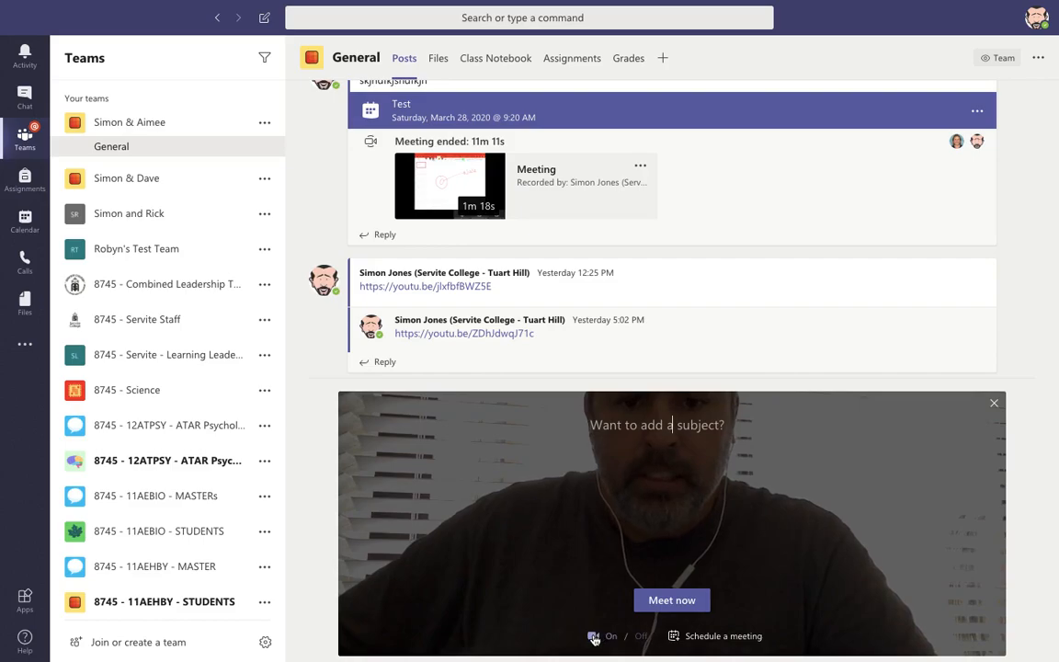
{"action": "left_click", "coordinate": [594, 637]}
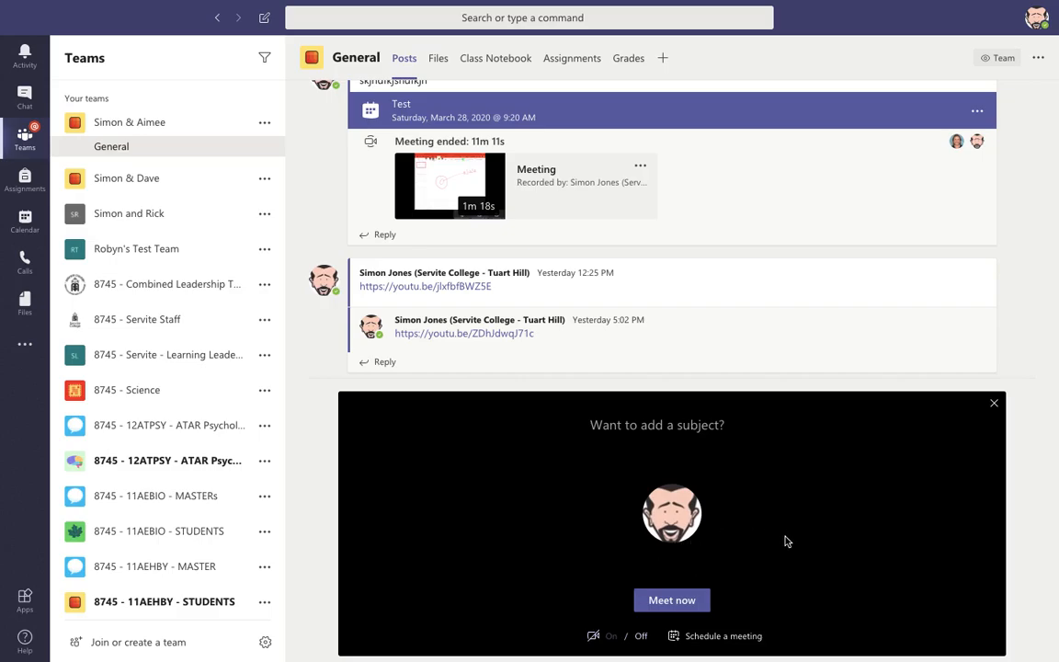
{"action": "mouse_move", "coordinate": [673, 599]}
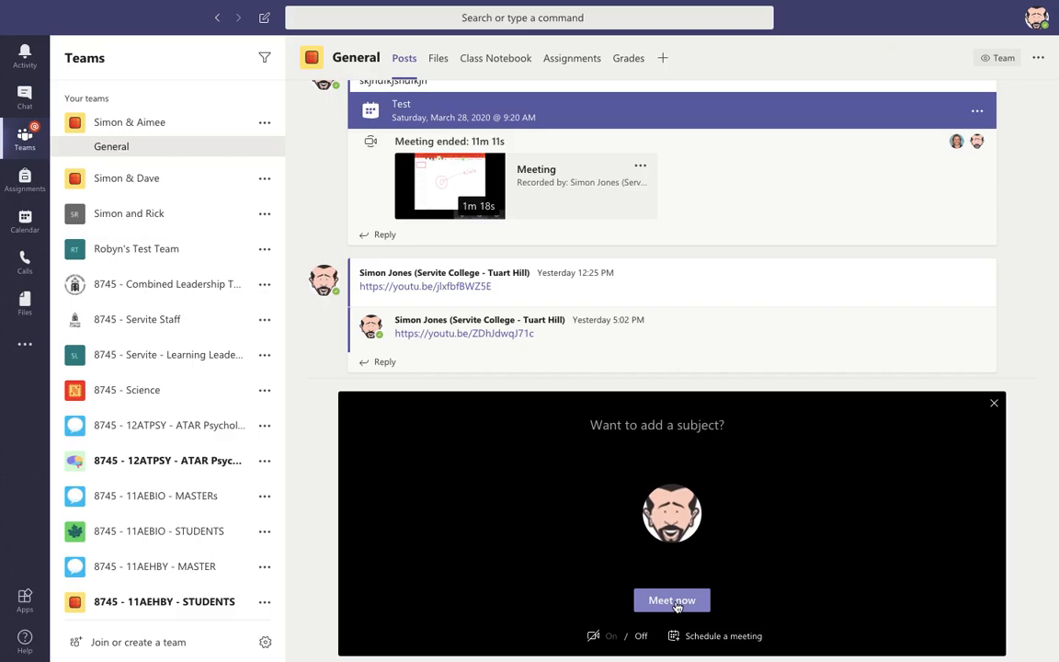
{"action": "mouse_move", "coordinate": [735, 636]}
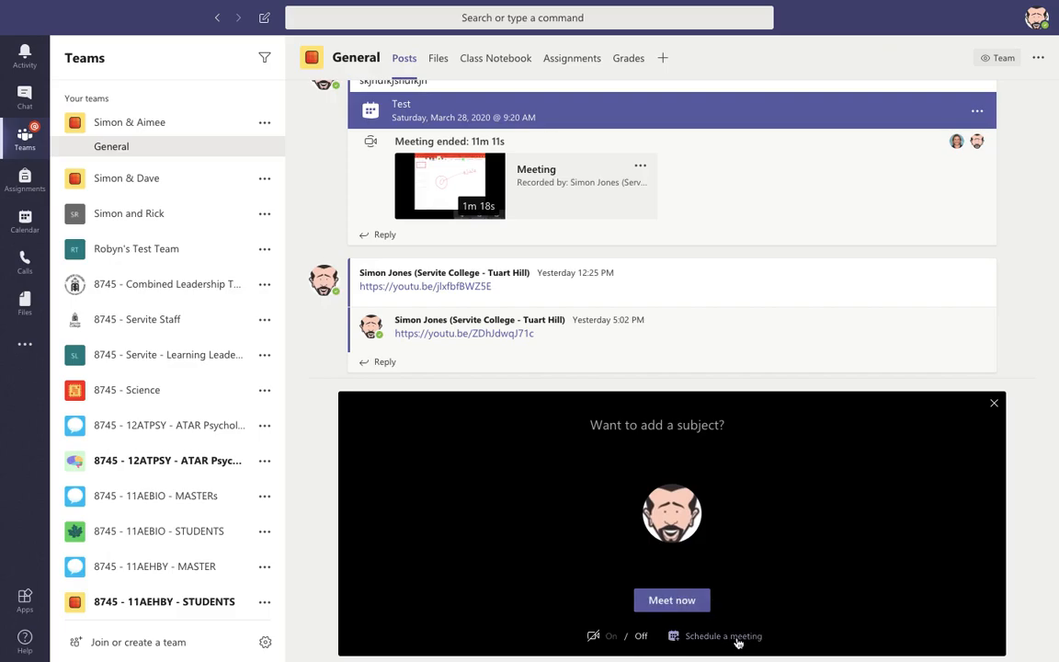
{"action": "mouse_move", "coordinate": [727, 640]}
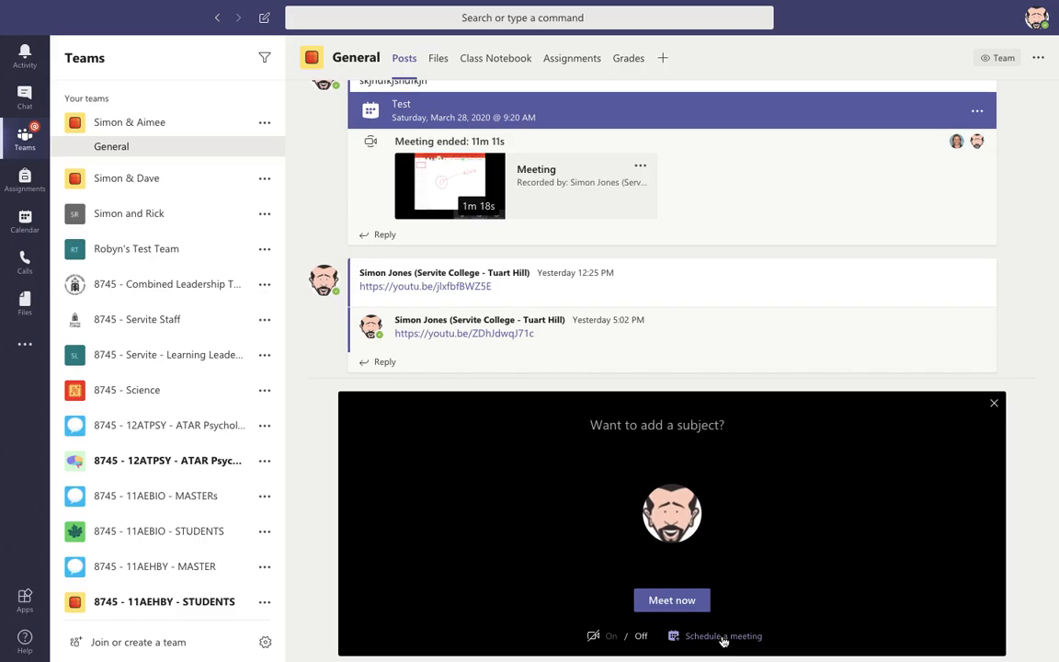
Schedule a meeting titled 'Test' for Mar 29, 11:30 AM–12:00 PM in General and send it.
{"action": "left_click", "coordinate": [723, 636]}
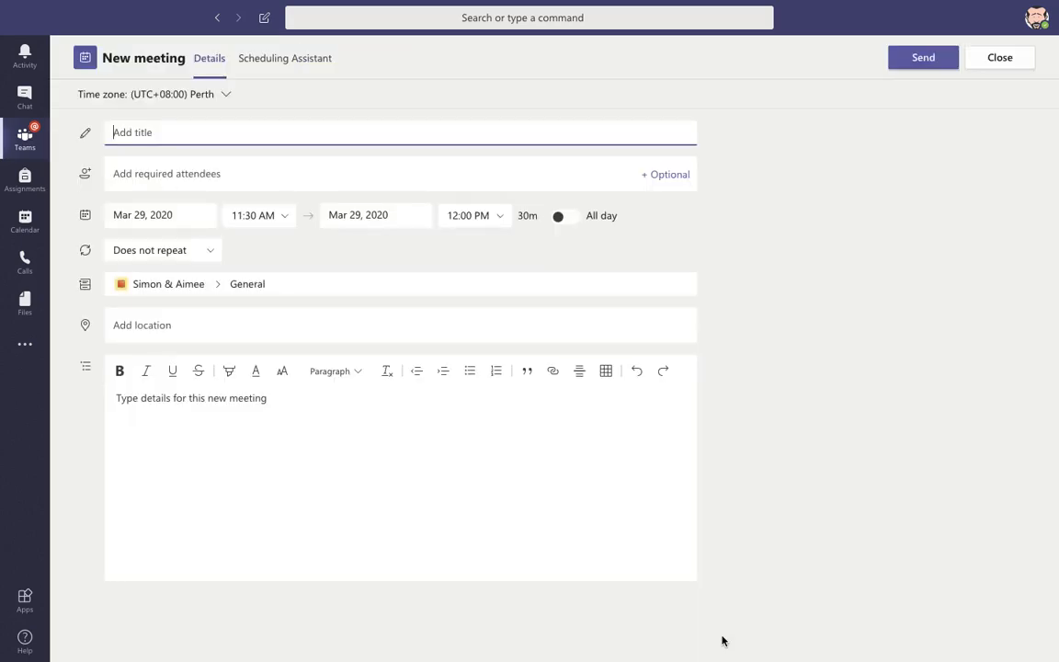
{"action": "mouse_move", "coordinate": [232, 111]}
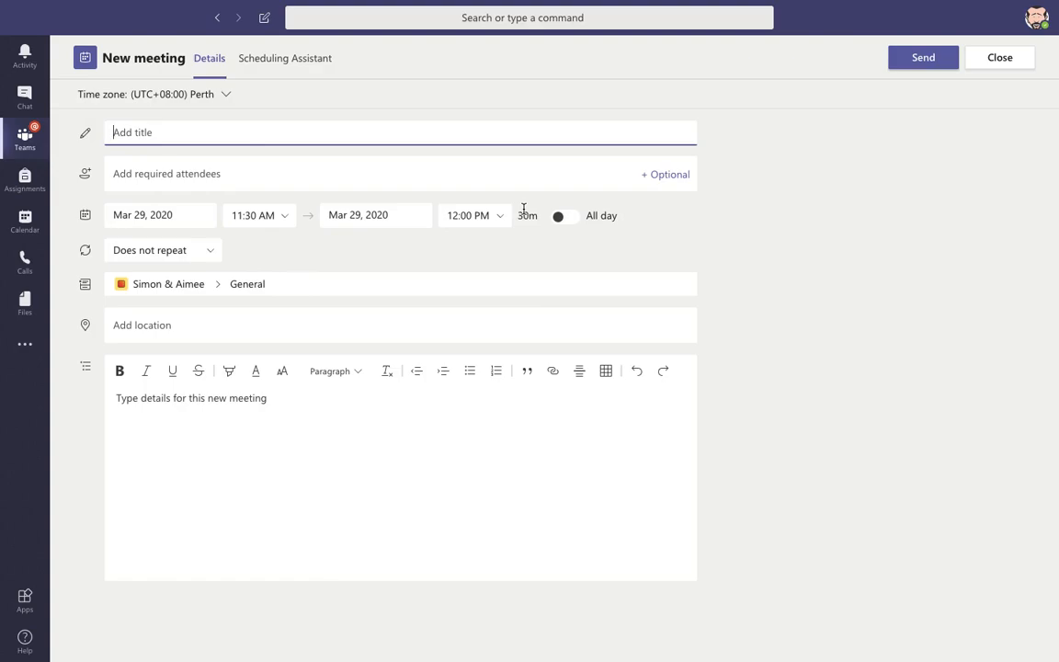
{"action": "mouse_move", "coordinate": [140, 177]}
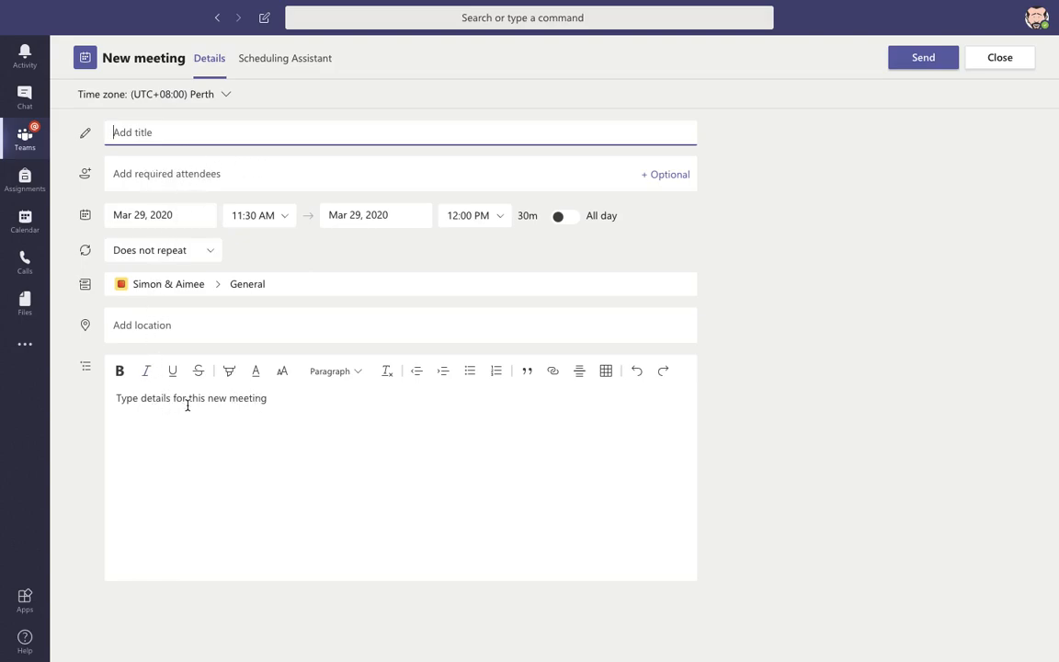
{"action": "mouse_move", "coordinate": [219, 395]}
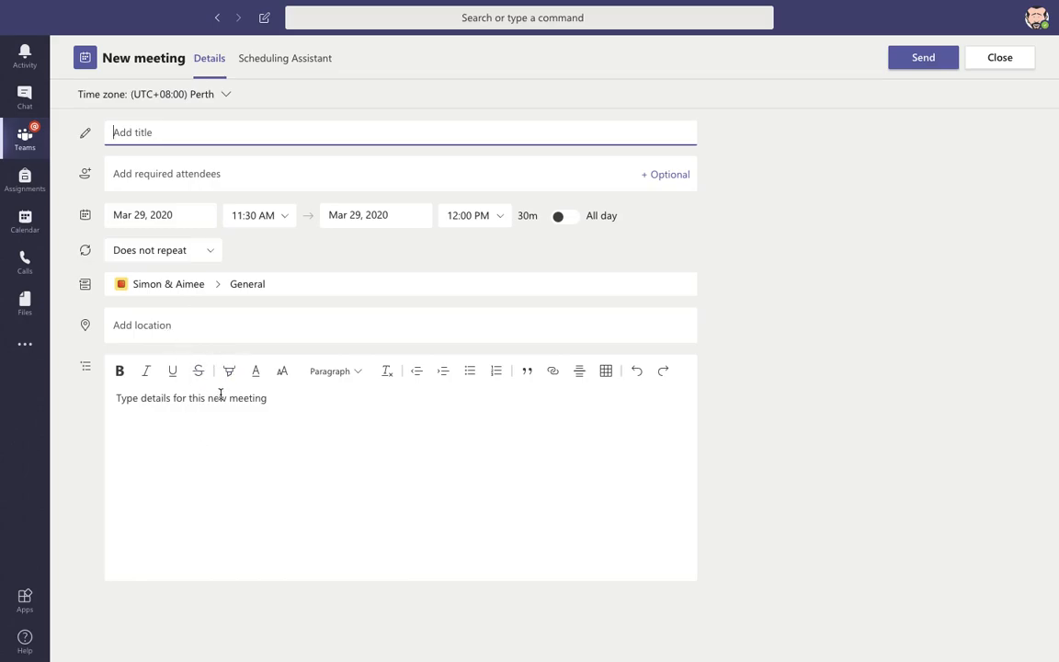
{"action": "type", "text": "T"}
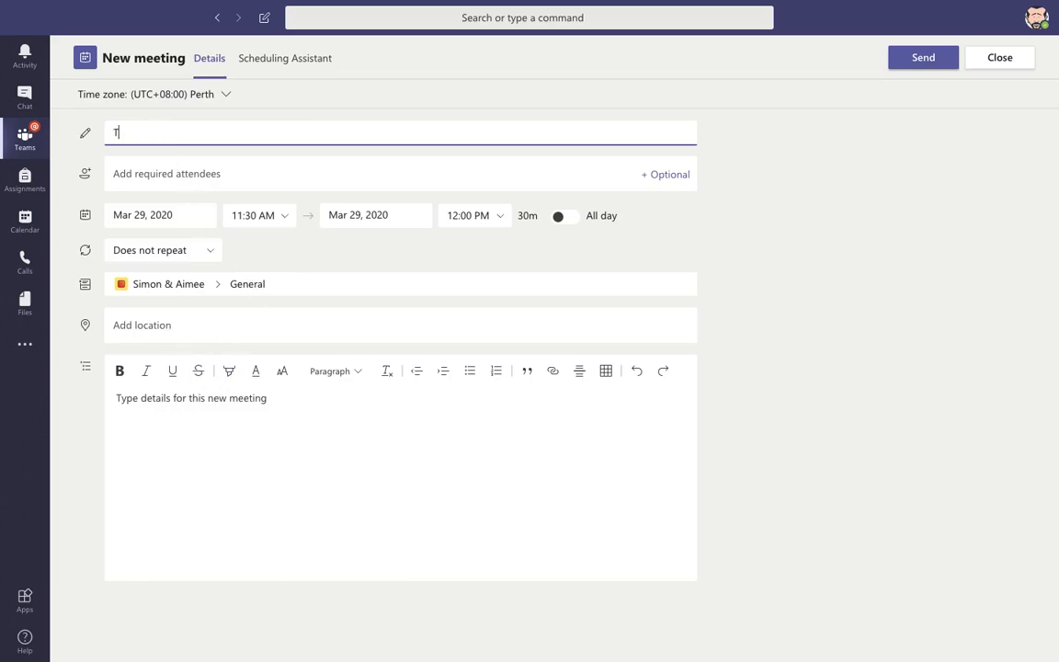
{"action": "type", "text": "est"}
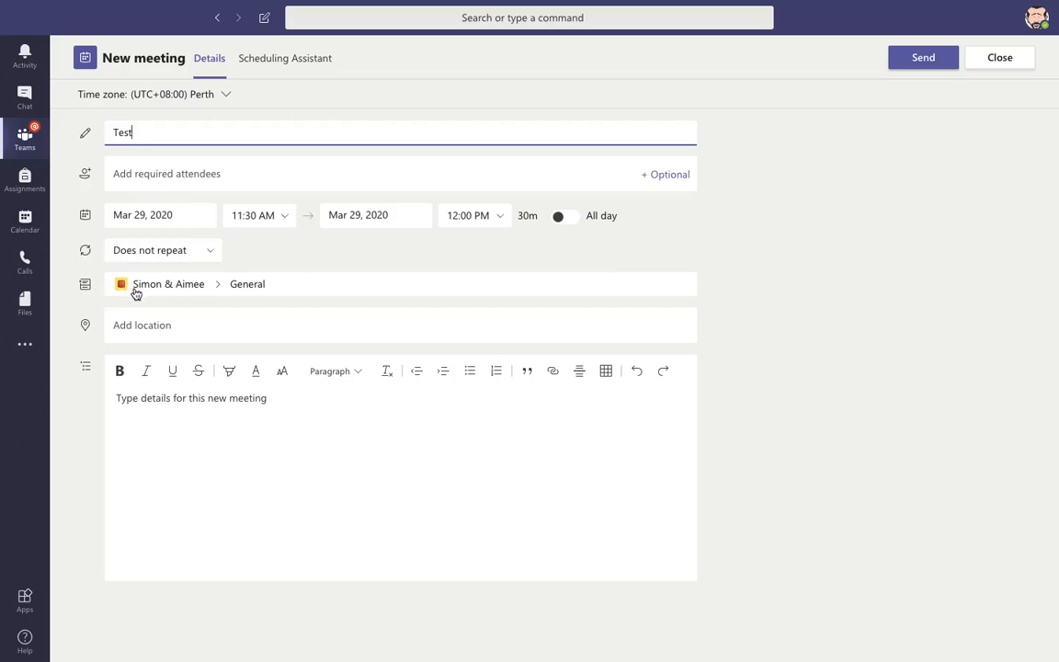
{"action": "mouse_move", "coordinate": [165, 291]}
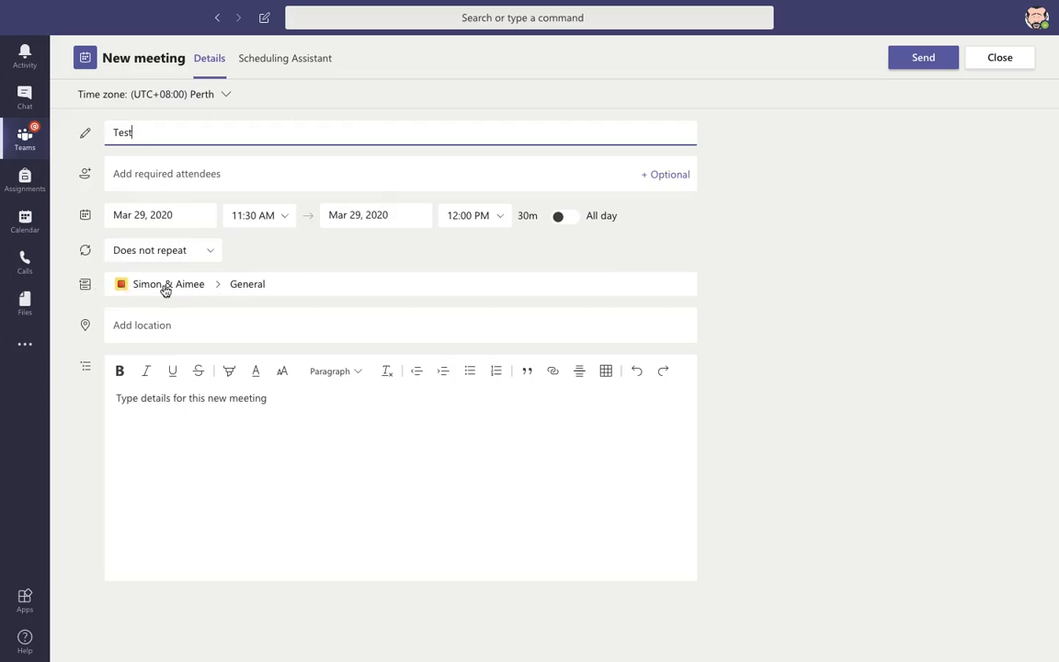
{"action": "mouse_move", "coordinate": [191, 298]}
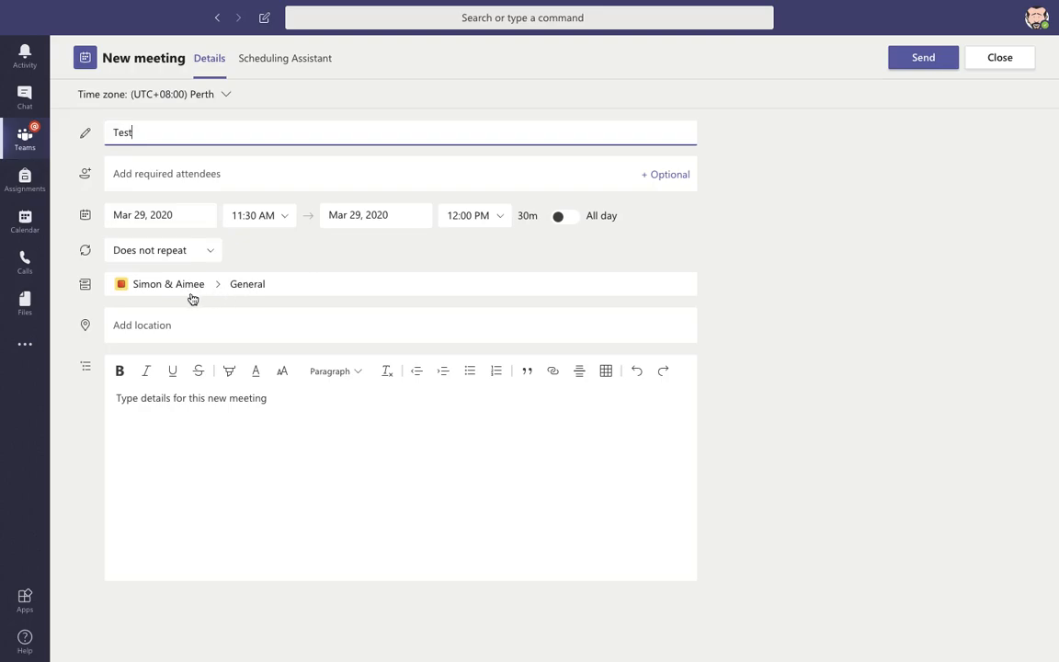
{"action": "mouse_move", "coordinate": [243, 294]}
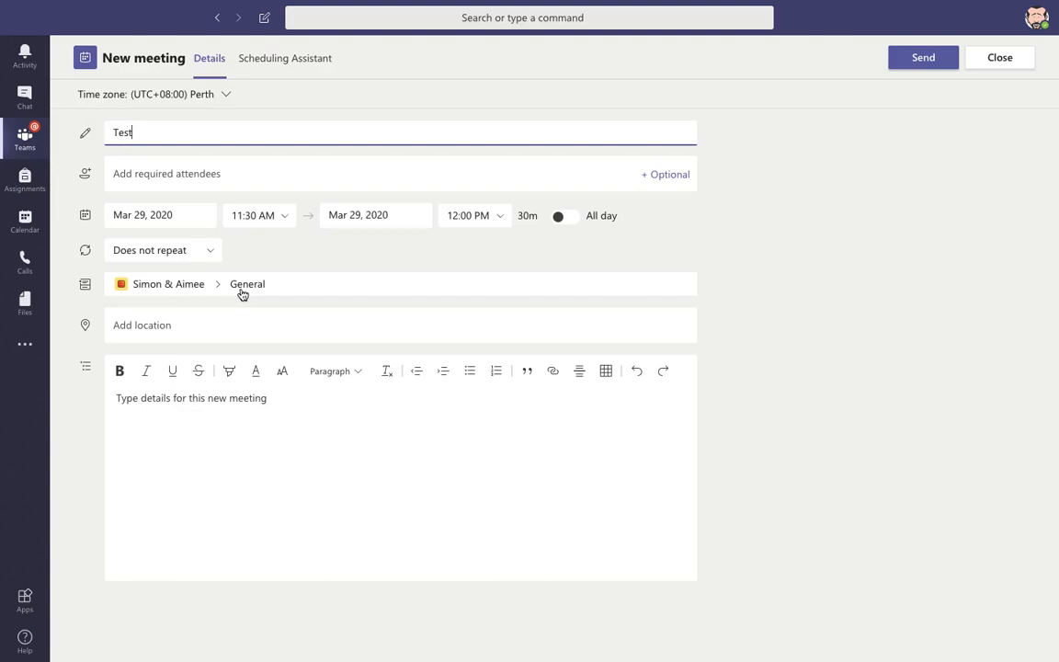
{"action": "mouse_move", "coordinate": [706, 223]}
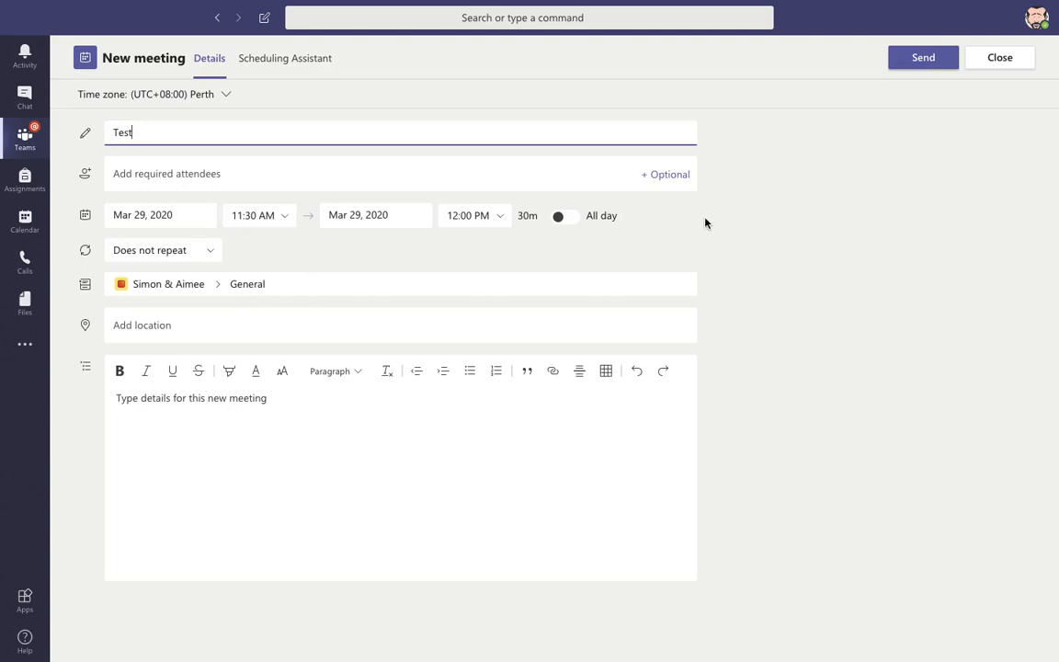
{"action": "mouse_move", "coordinate": [923, 57]}
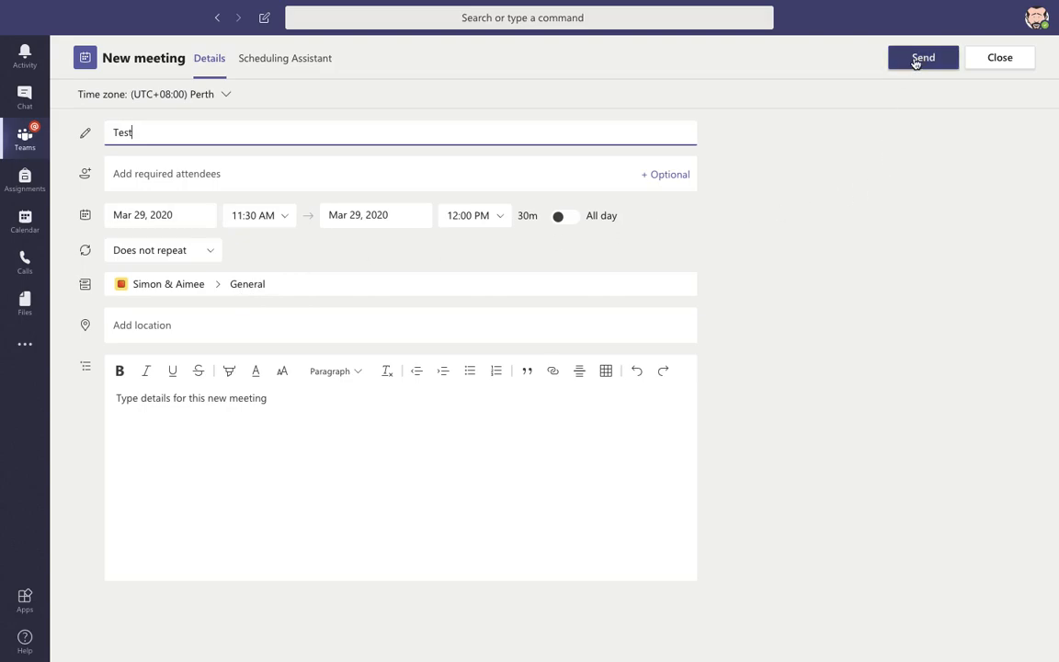
{"action": "left_click", "coordinate": [923, 57]}
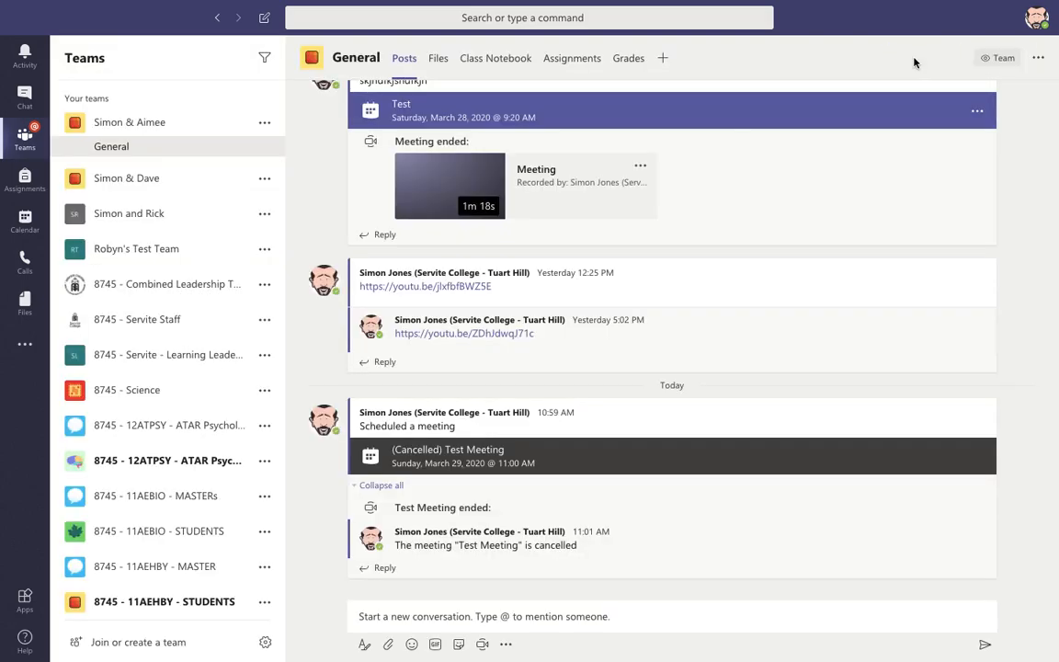
Find the Test meeting card in the General channel posts and show its details.
{"action": "scroll", "scroll_direction": "down", "scroll_amount": 3}
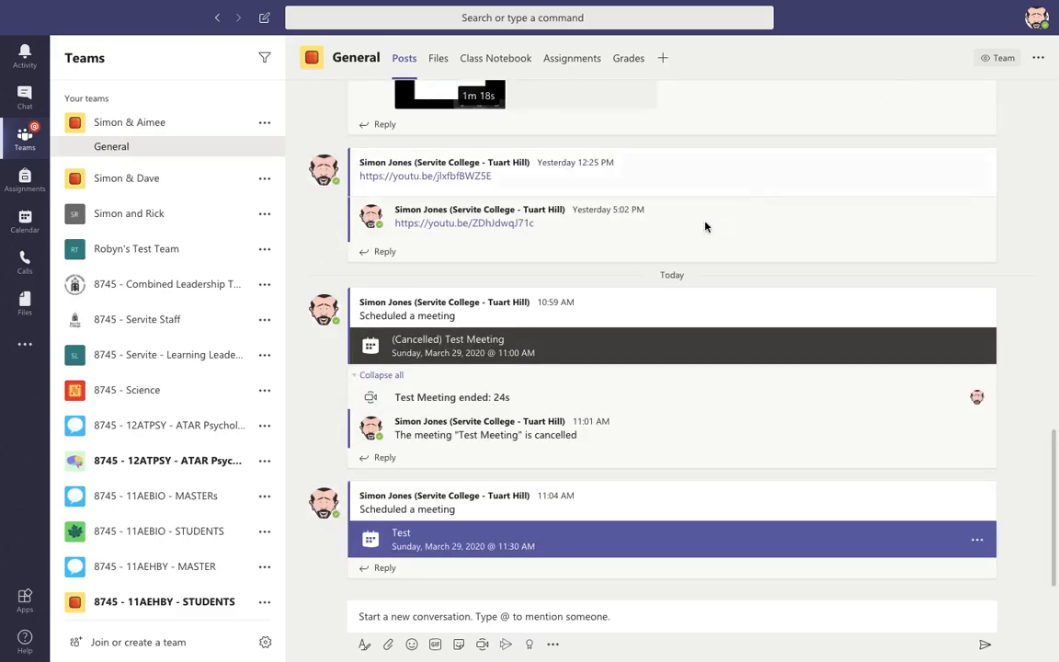
{"action": "mouse_move", "coordinate": [506, 551]}
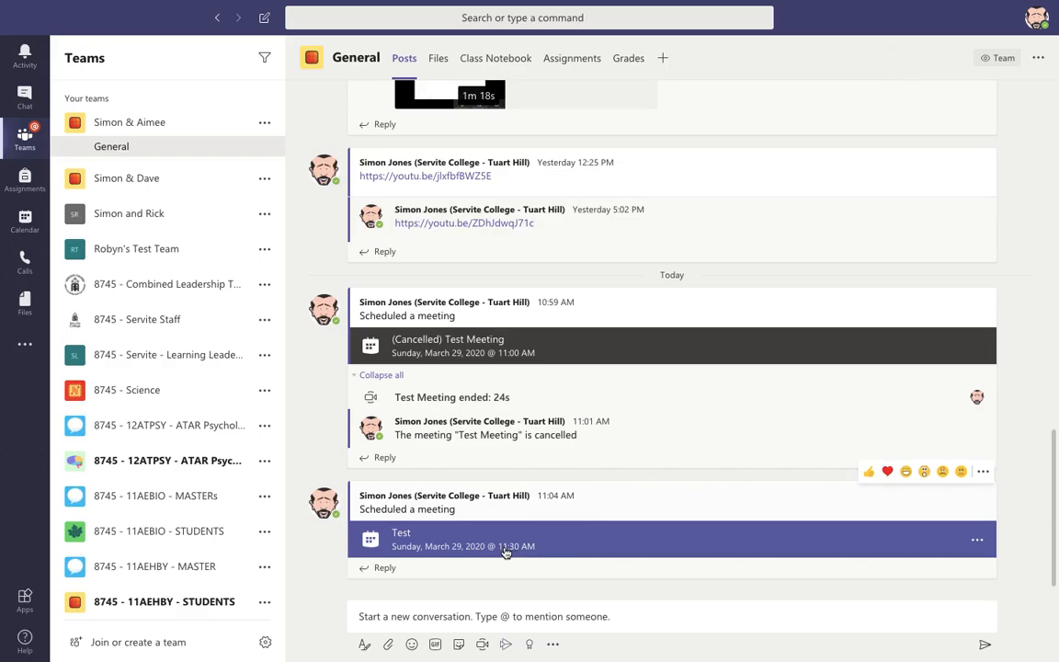
{"action": "mouse_move", "coordinate": [506, 551]}
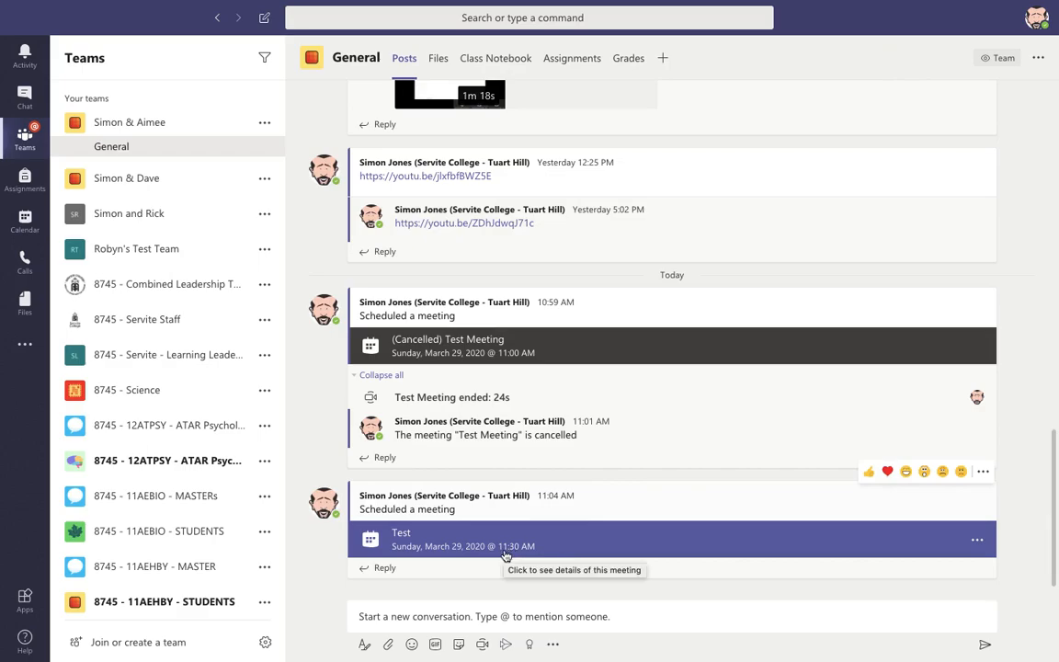
{"action": "mouse_move", "coordinate": [974, 541]}
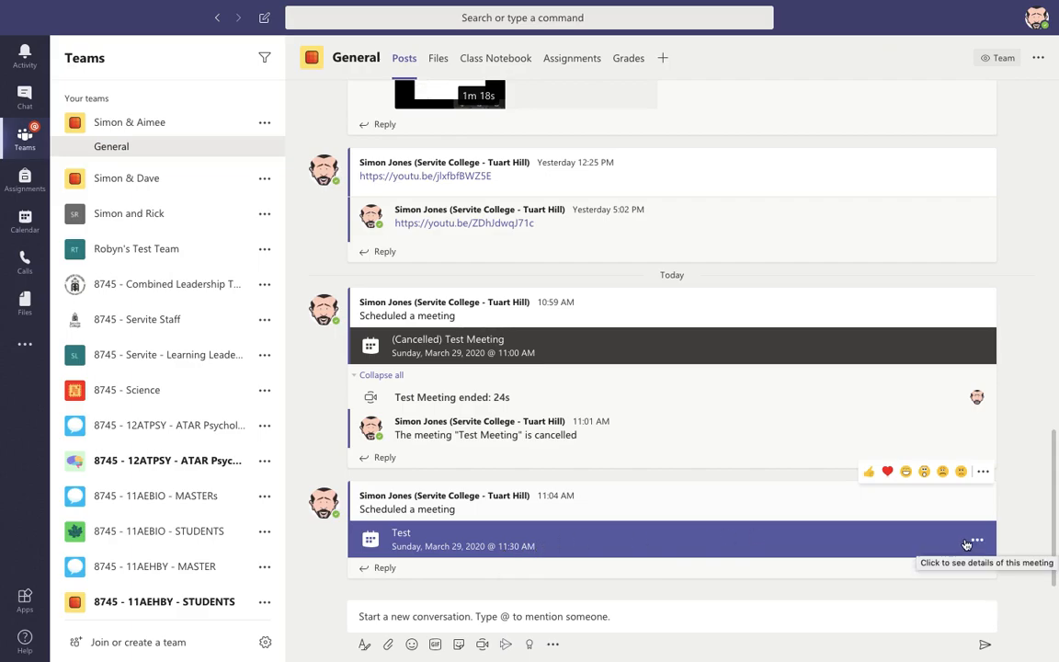
{"action": "left_click", "coordinate": [976, 539]}
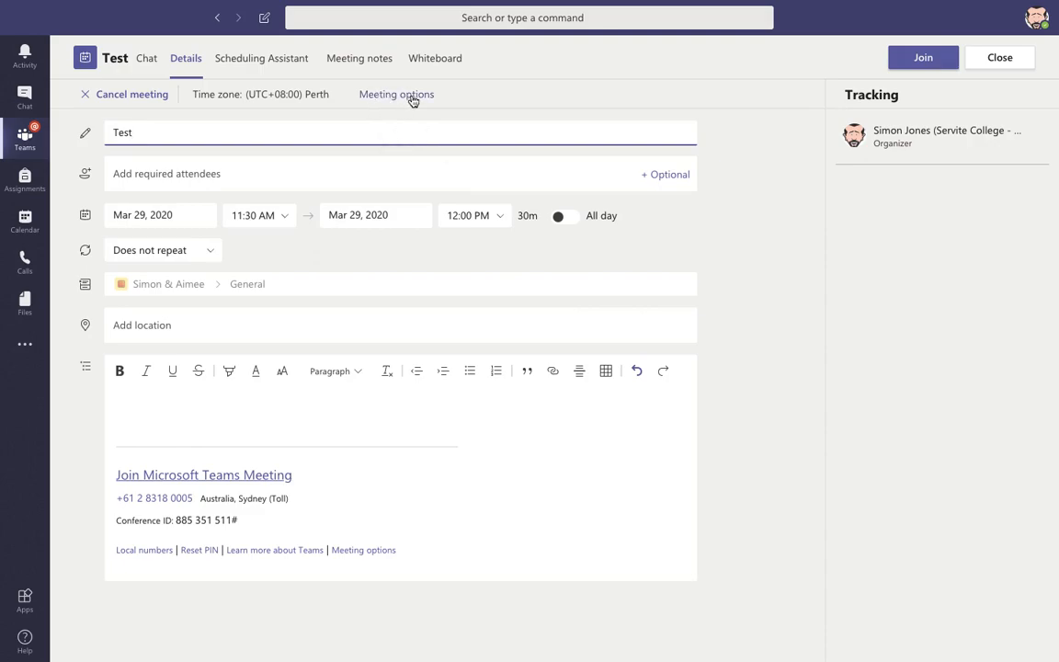
{"action": "left_click", "coordinate": [398, 93]}
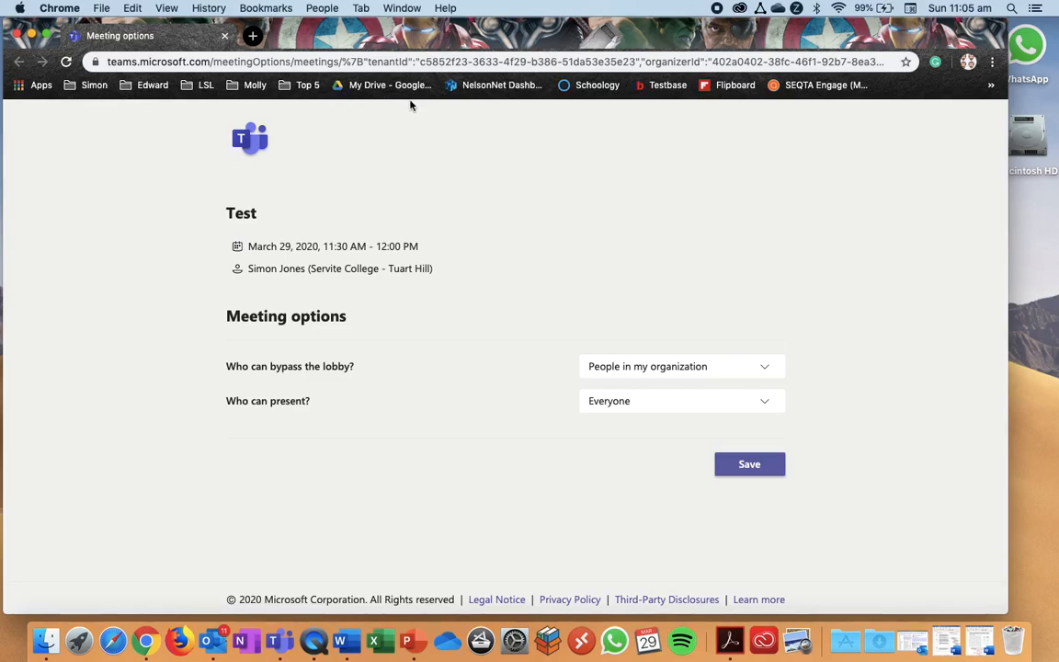
{"action": "mouse_move", "coordinate": [658, 478]}
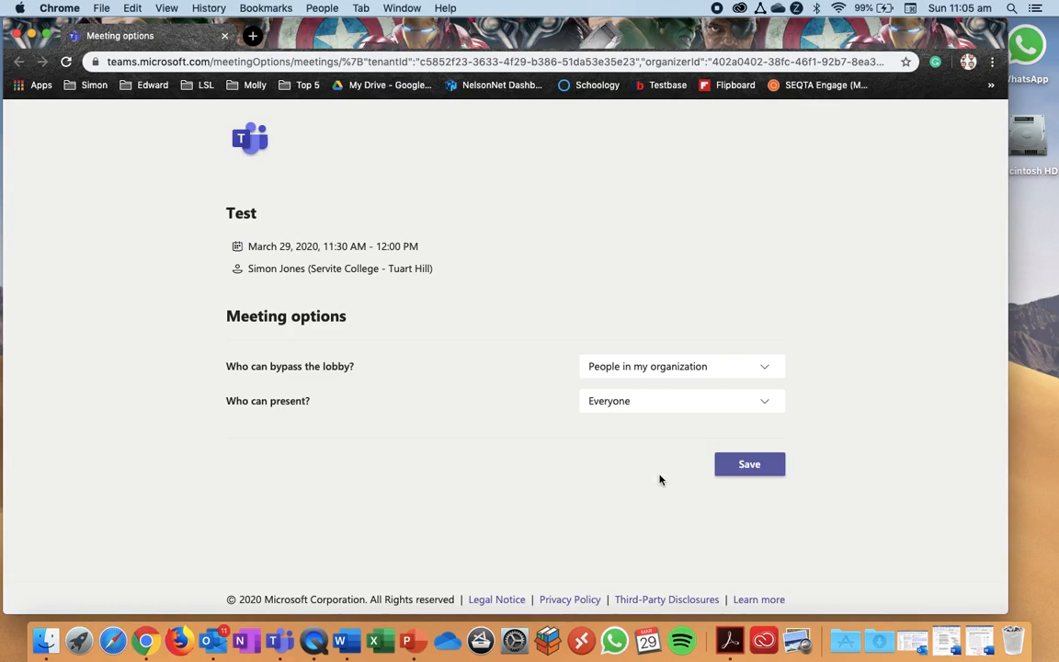
{"action": "mouse_move", "coordinate": [336, 201]}
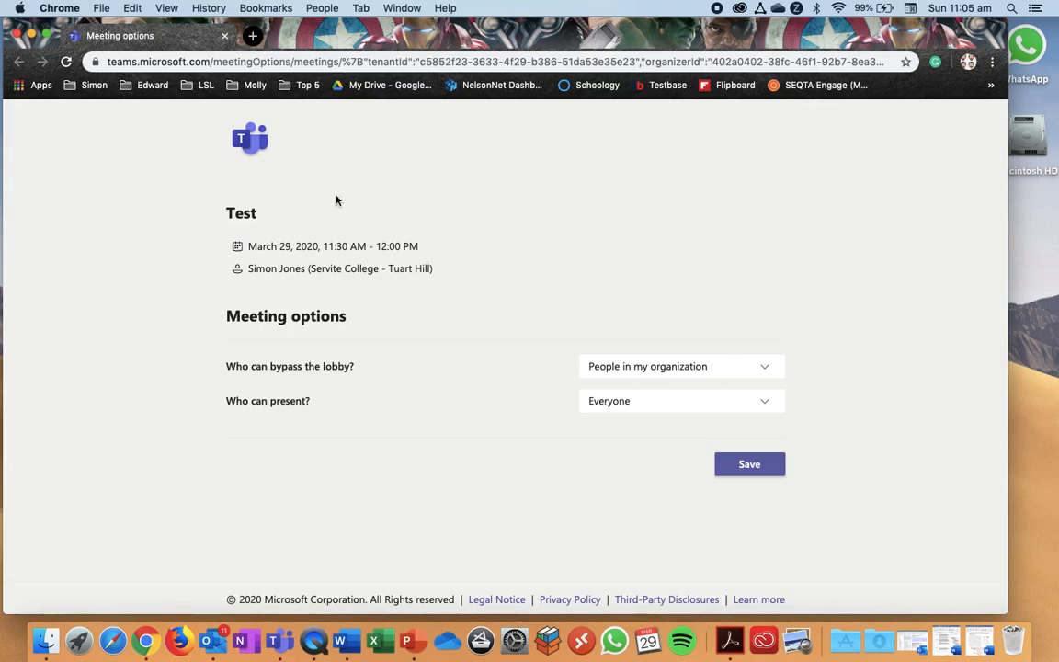
{"action": "mouse_move", "coordinate": [582, 271]}
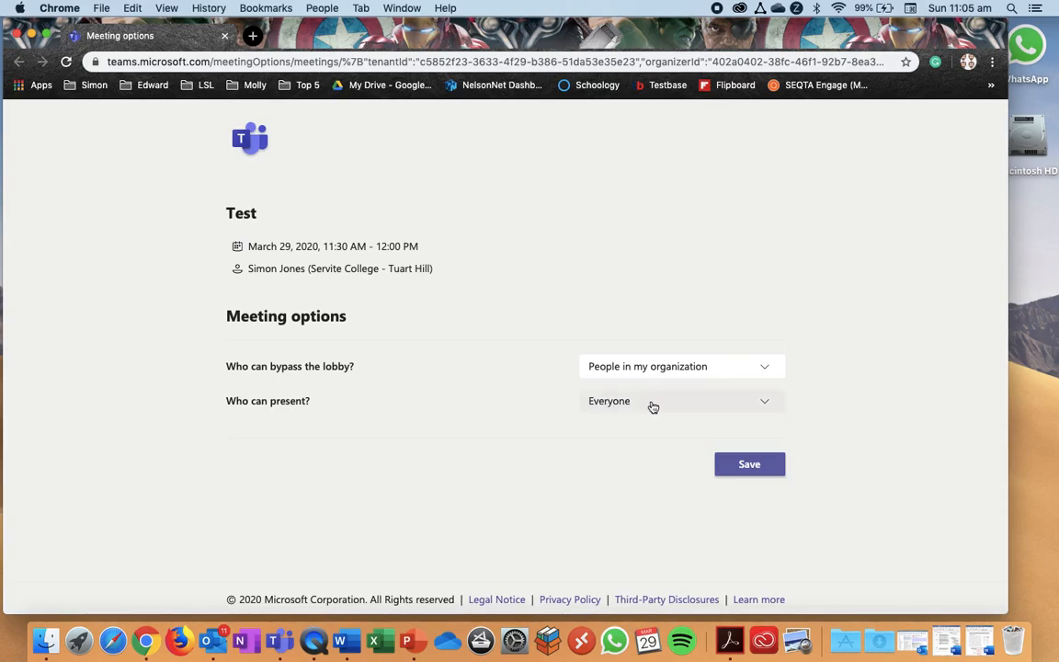
Set 'Who can present?' to Only me and save the meeting options.
{"action": "left_click", "coordinate": [681, 400]}
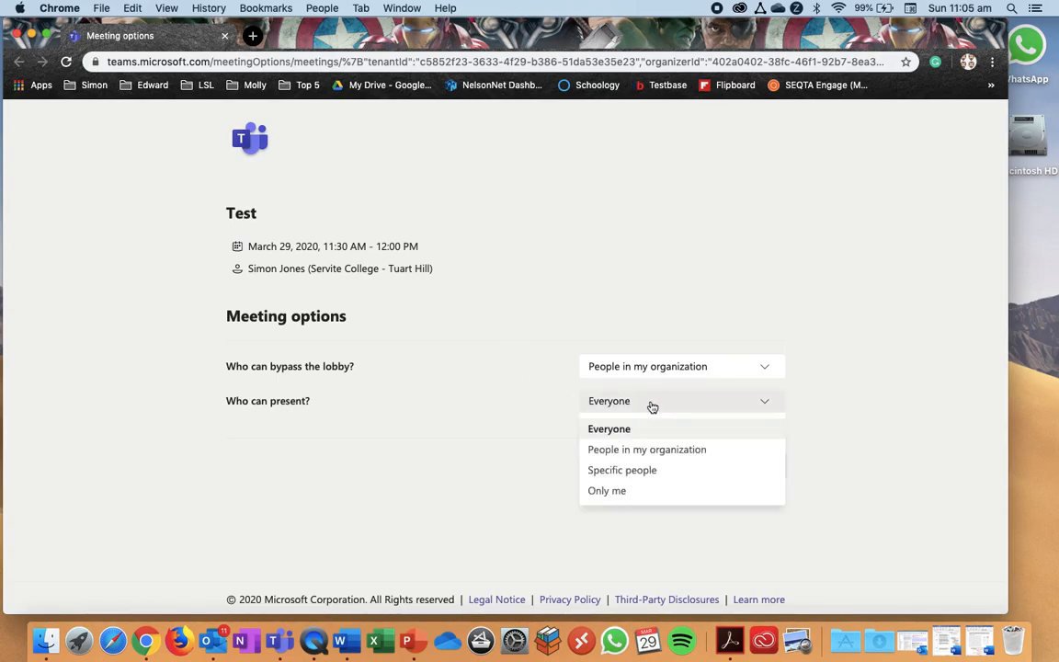
{"action": "mouse_move", "coordinate": [607, 489]}
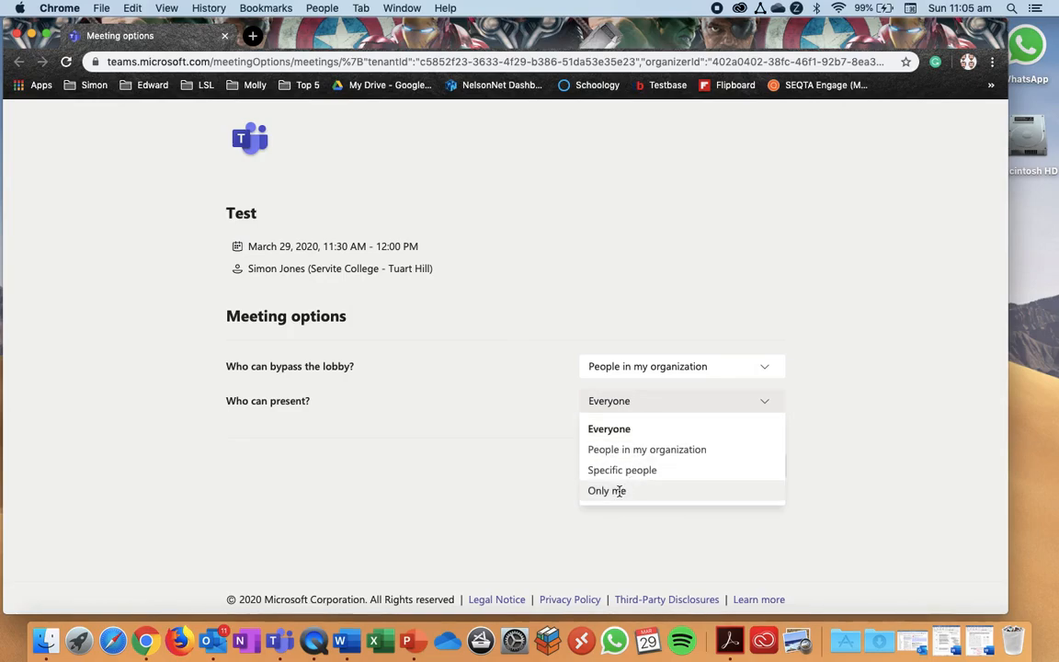
{"action": "left_click", "coordinate": [607, 489]}
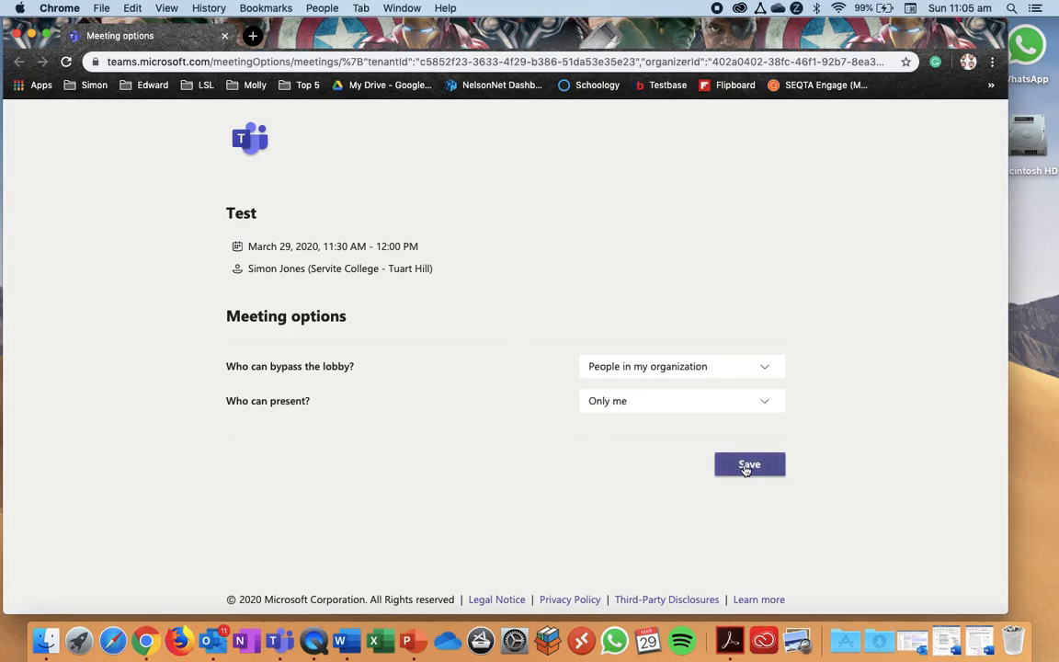
{"action": "left_click", "coordinate": [750, 464]}
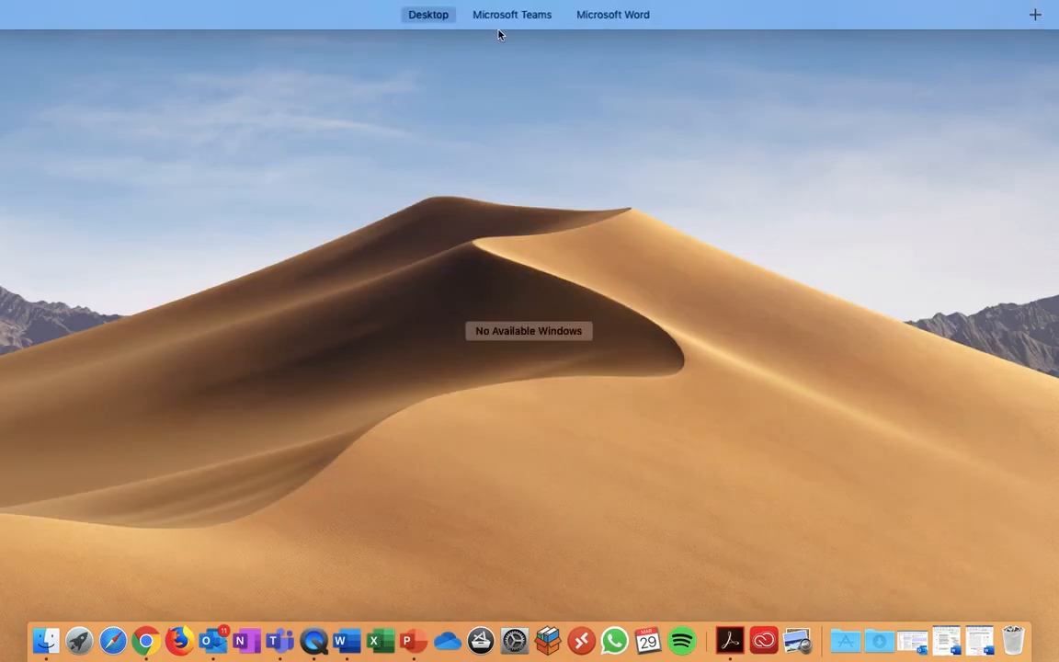
Return to Teams and join the Test meeting, reaching the pre-join audio and video screen.
{"action": "left_click", "coordinate": [512, 14]}
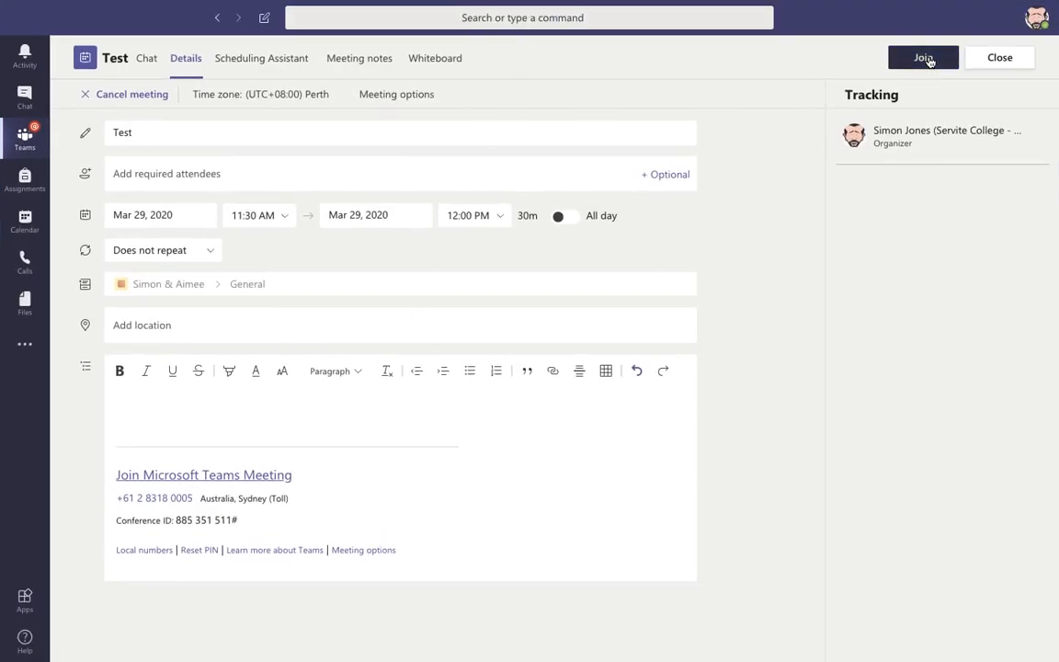
{"action": "left_click", "coordinate": [923, 57]}
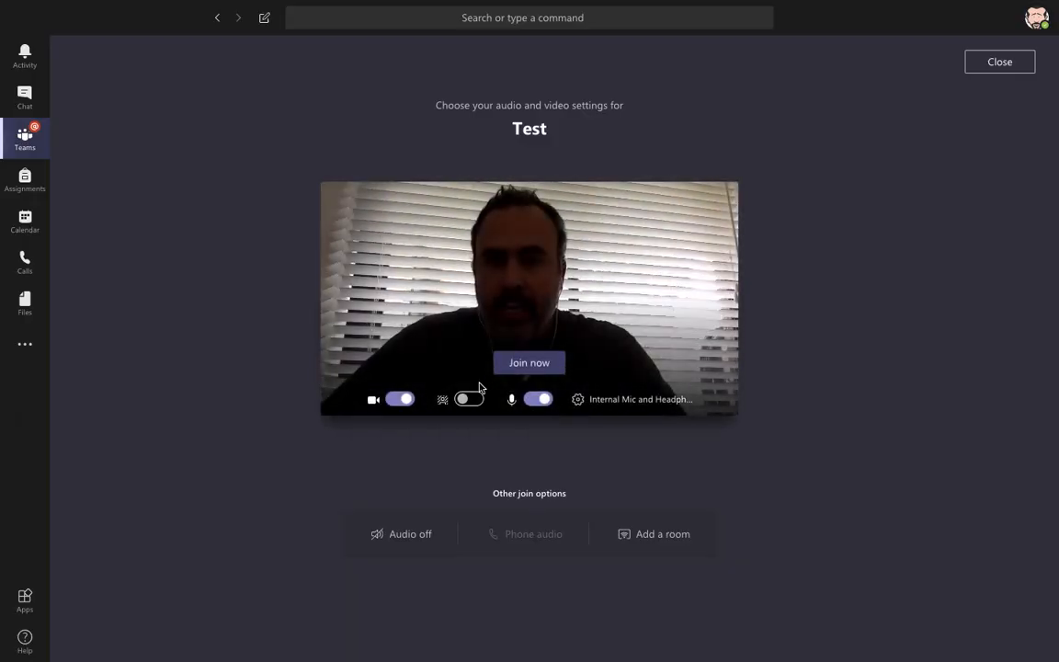
Join the Test meeting now and wait for other participants.
{"action": "left_click", "coordinate": [529, 362]}
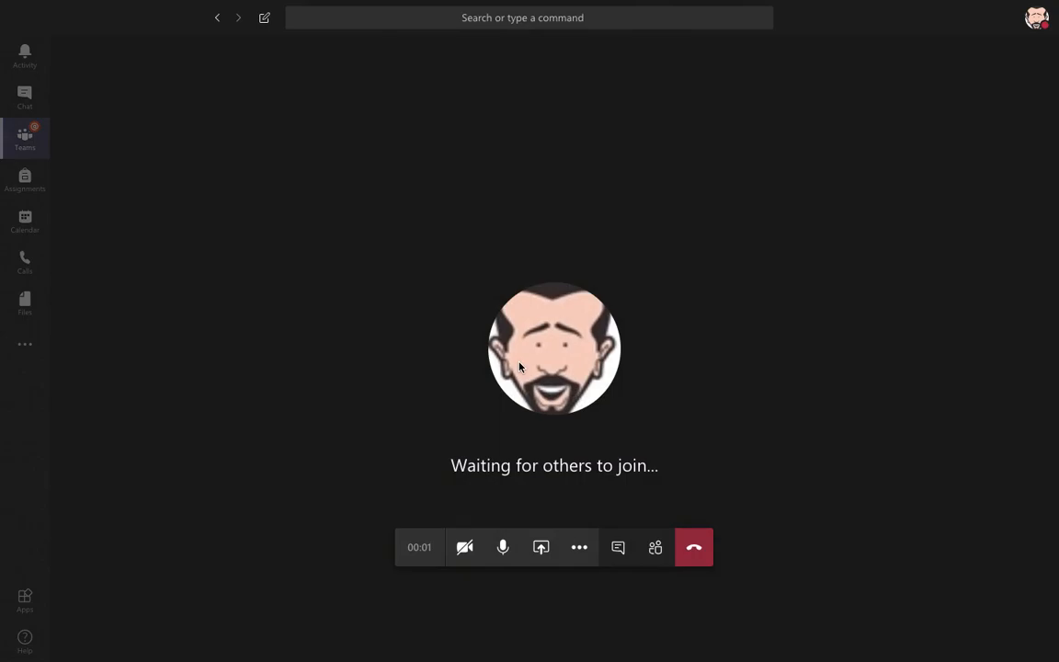
{"action": "mouse_move", "coordinate": [579, 548]}
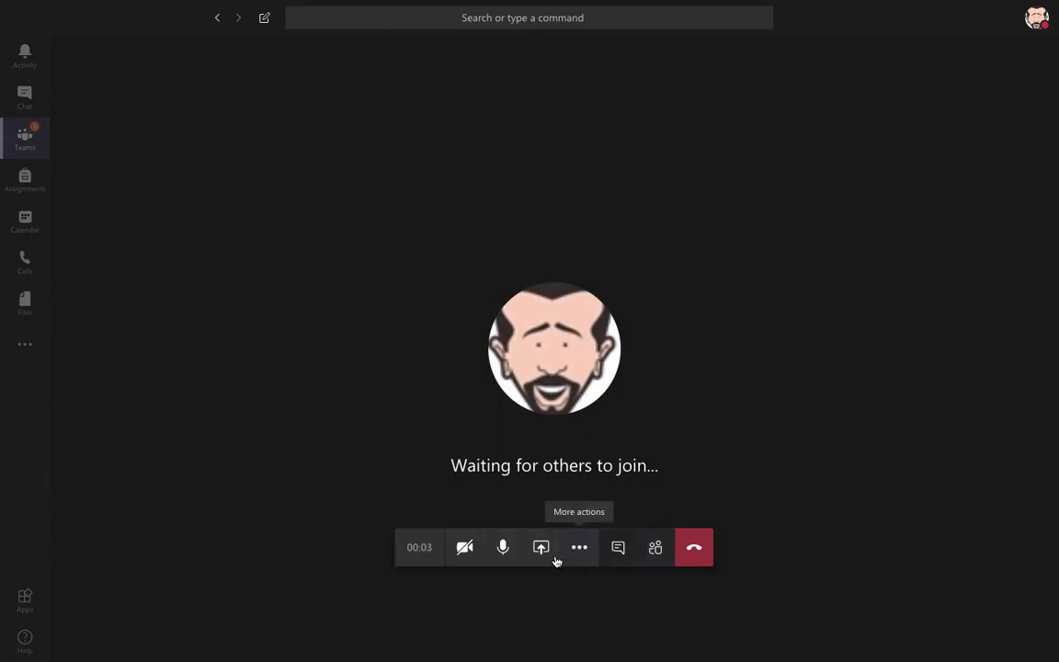
{"action": "mouse_move", "coordinate": [541, 548]}
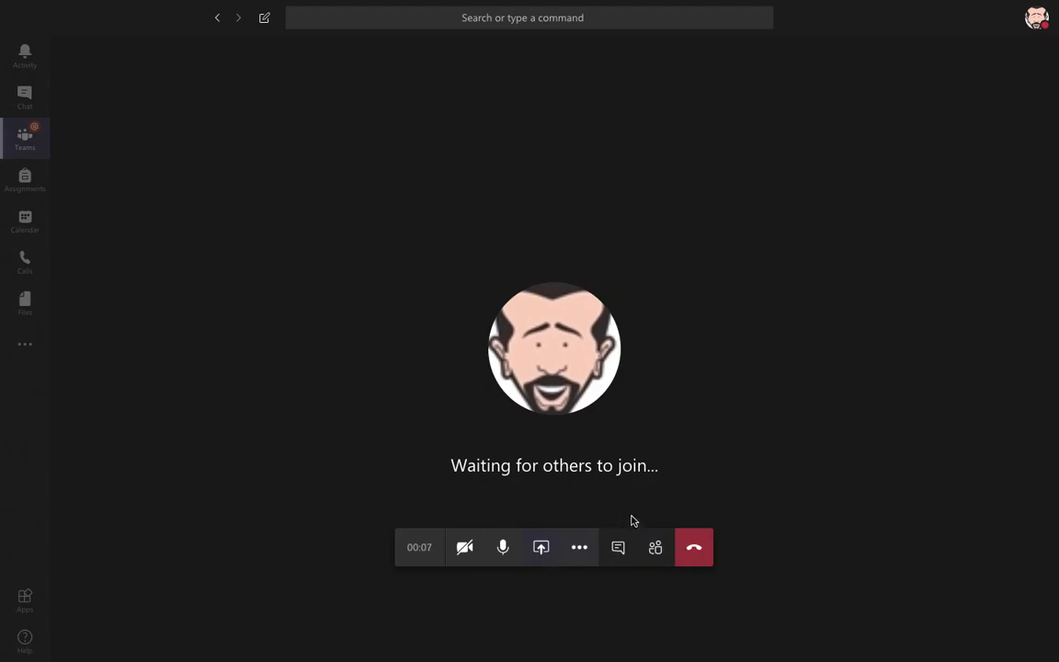
{"action": "mouse_move", "coordinate": [699, 529]}
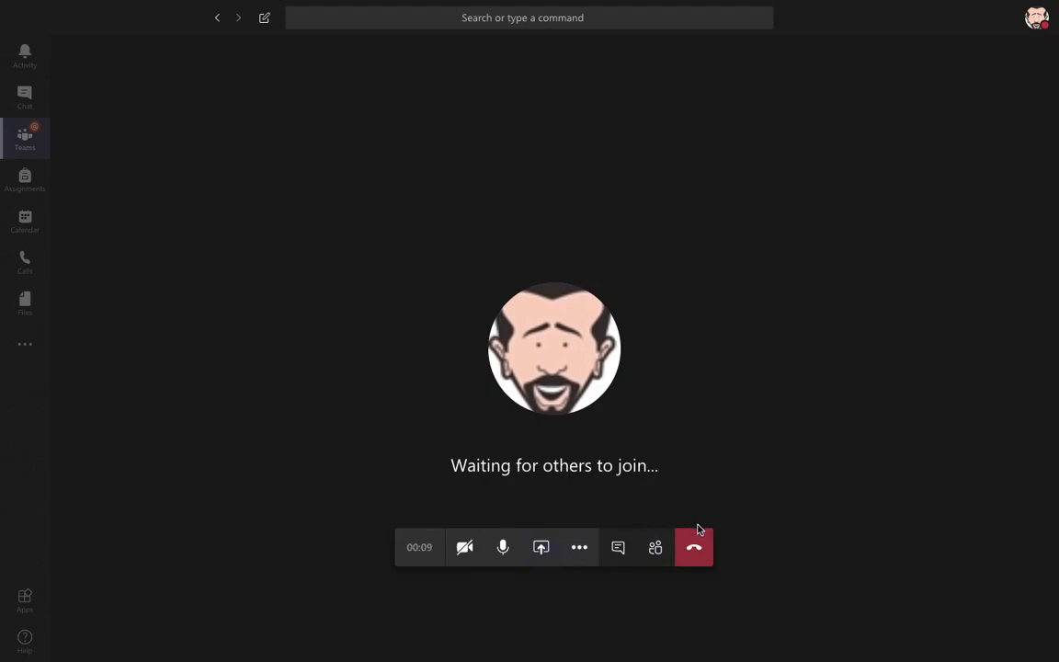